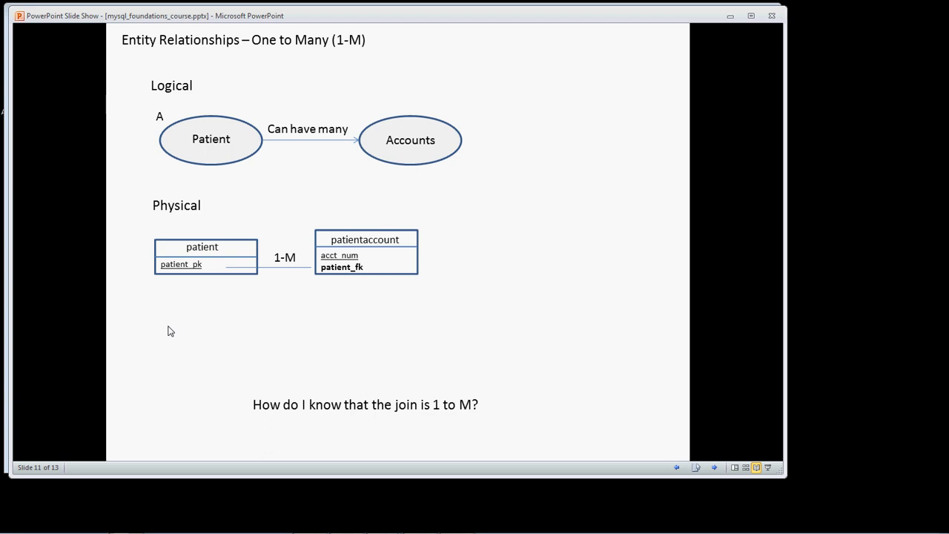
mouse_move(362, 310)
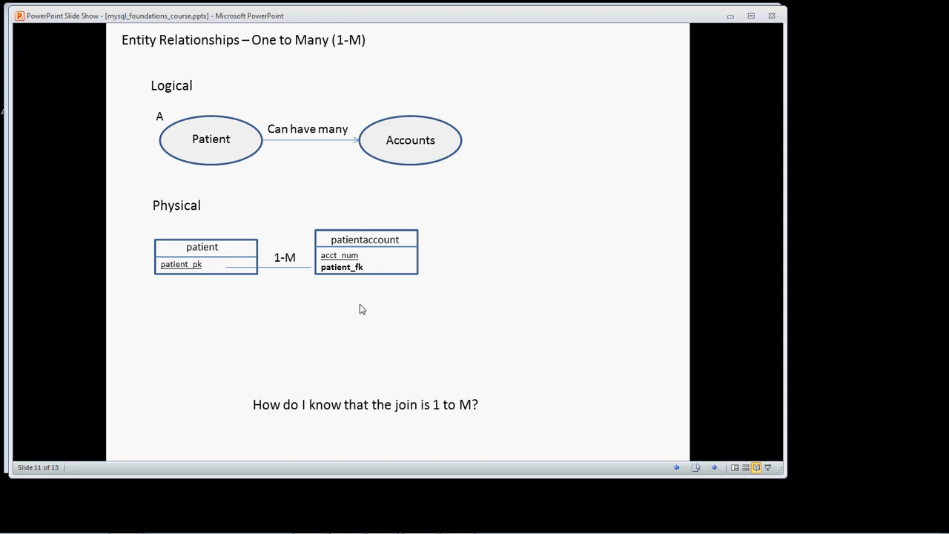
mouse_move(187, 255)
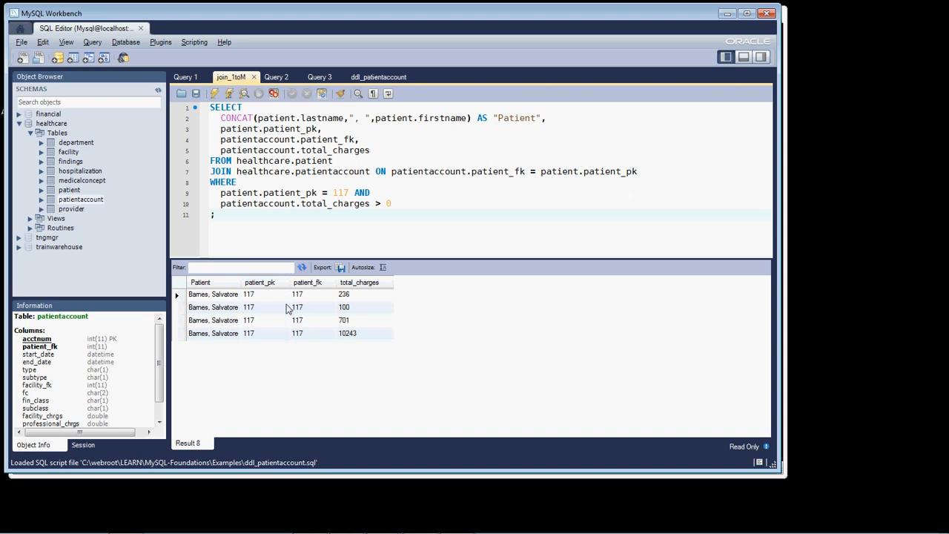
Switch to the query tab selecting patientaccount rows for patient 117 with positive charges.
click(318, 77)
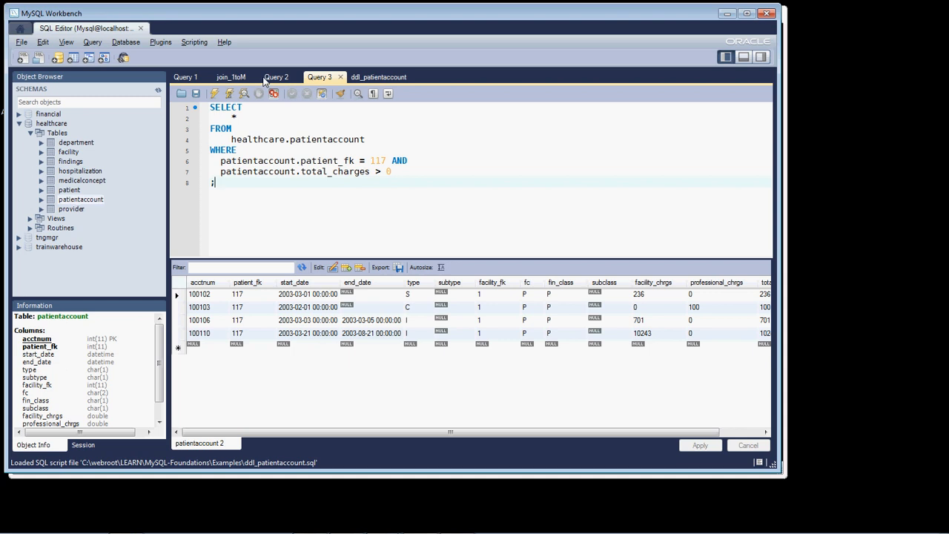
Return to the join_1toM tab showing patient 117's accounts totalling 236, 100, 701 and 10243.
click(232, 77)
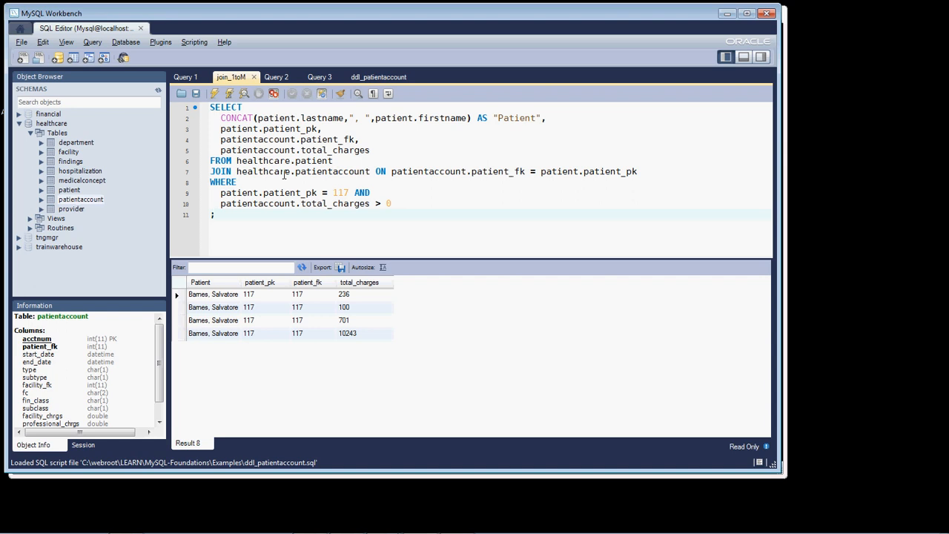
View ddl_patientaccount.sql, note the UNIQUE constraint, and return to the join query tab.
click(378, 77)
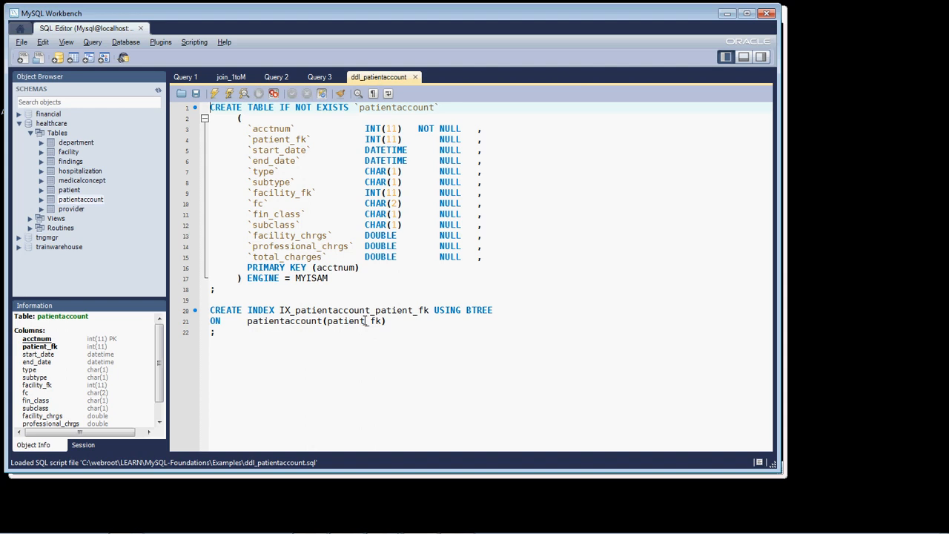
text(UNIQUE)
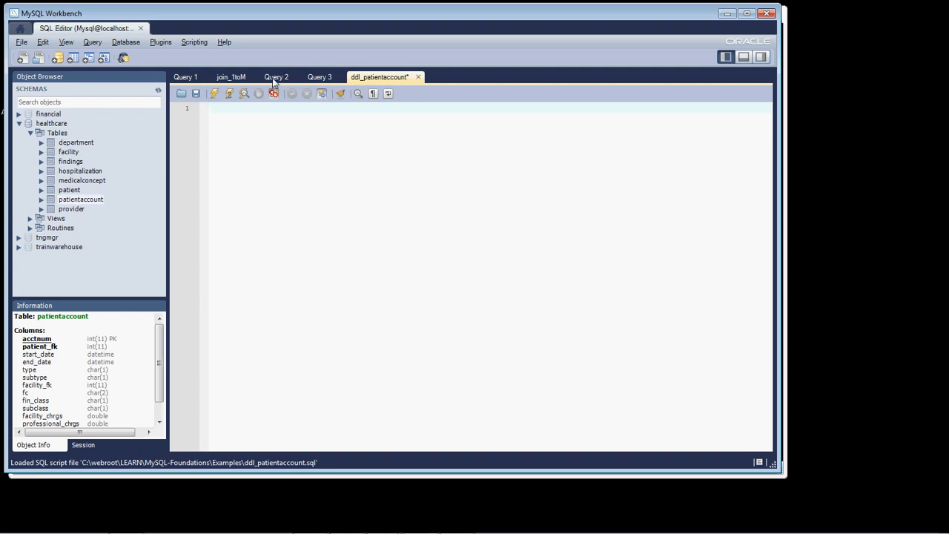
click(231, 77)
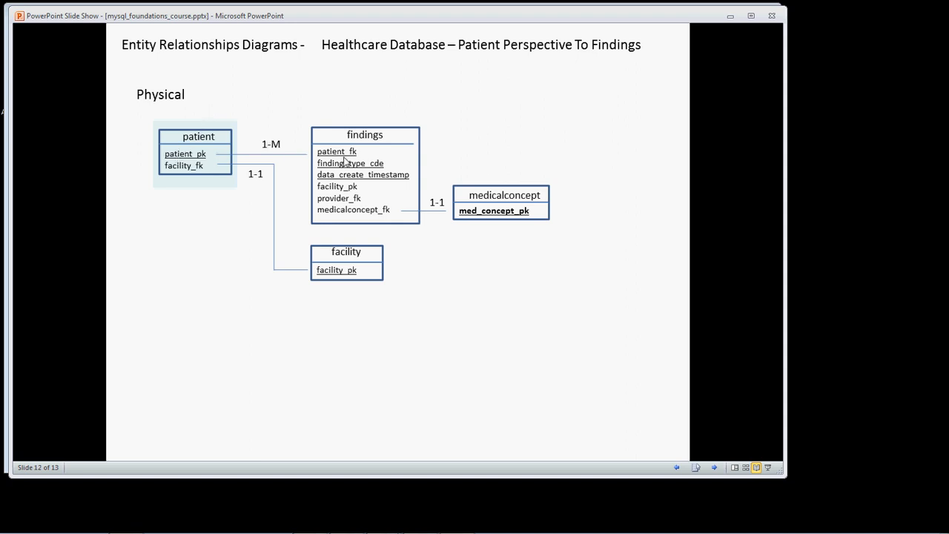
mouse_move(331, 267)
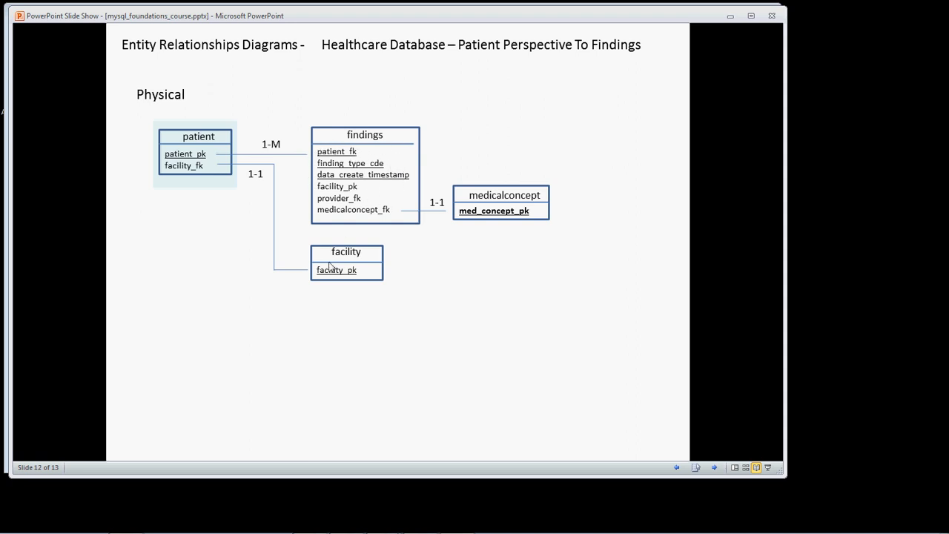
mouse_move(154, 142)
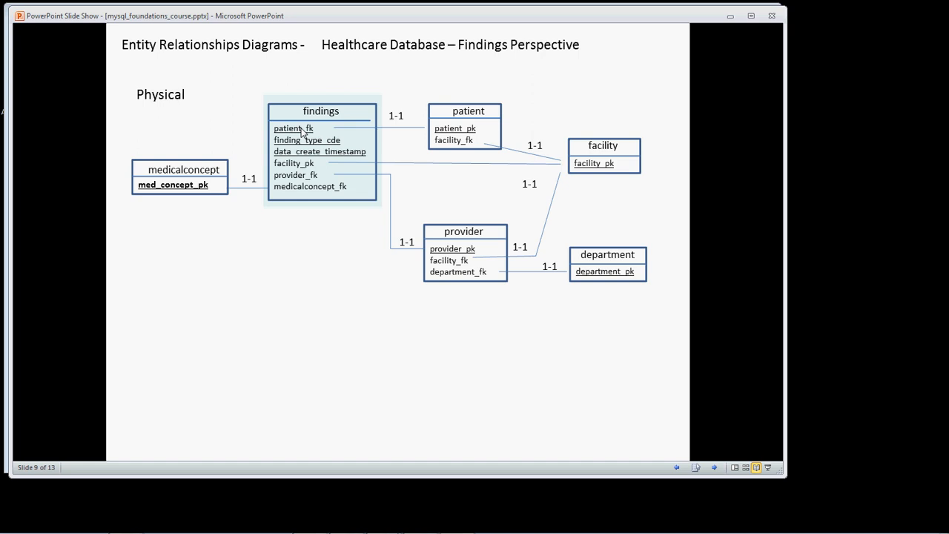
mouse_move(300, 273)
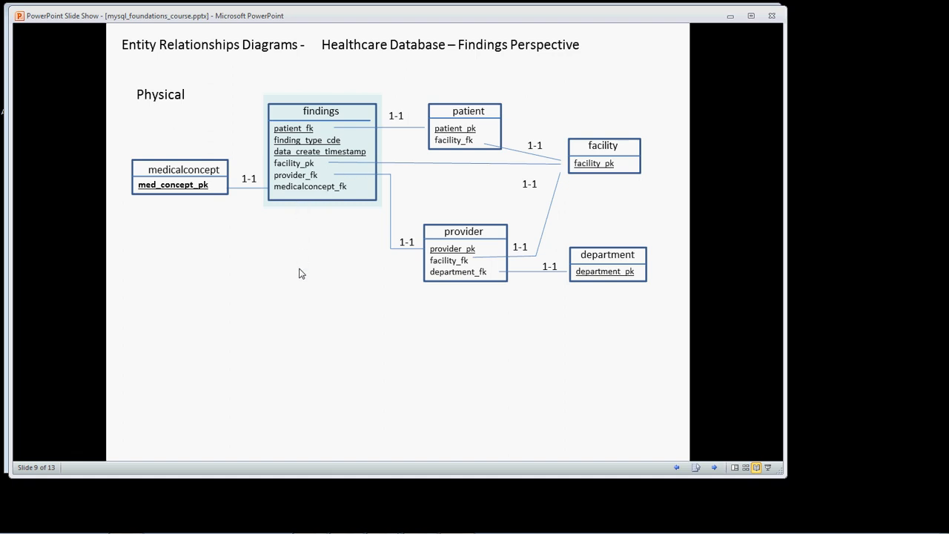